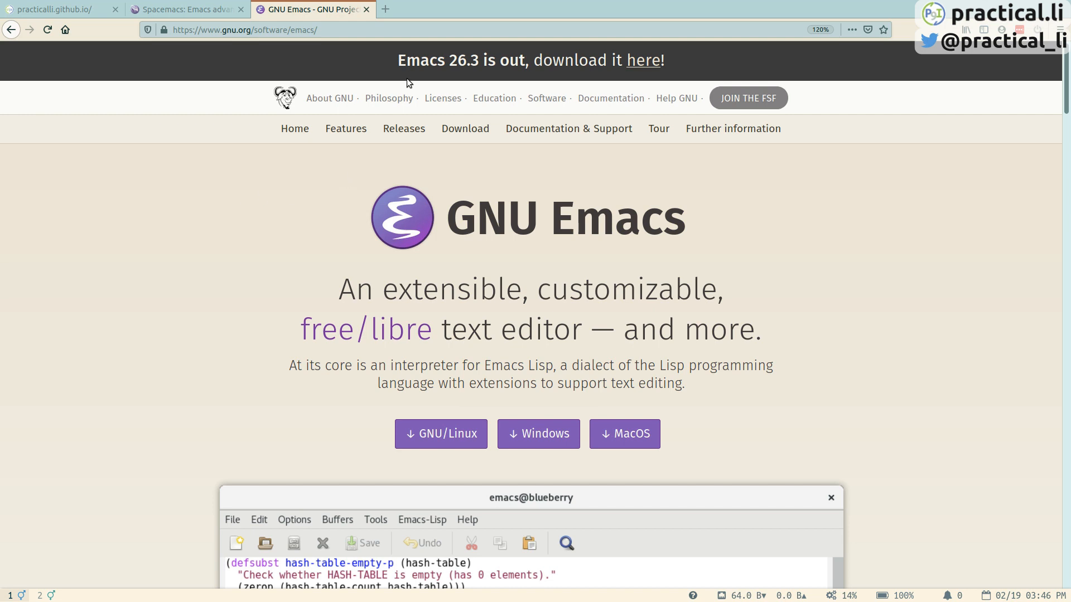
mouse_move(323, 210)
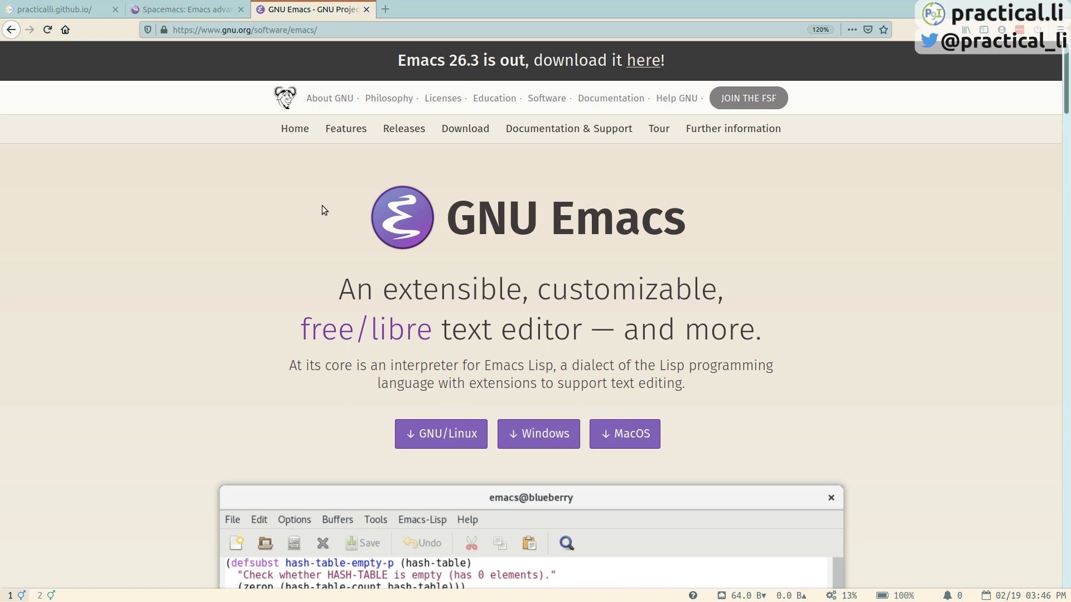
mouse_move(220, 255)
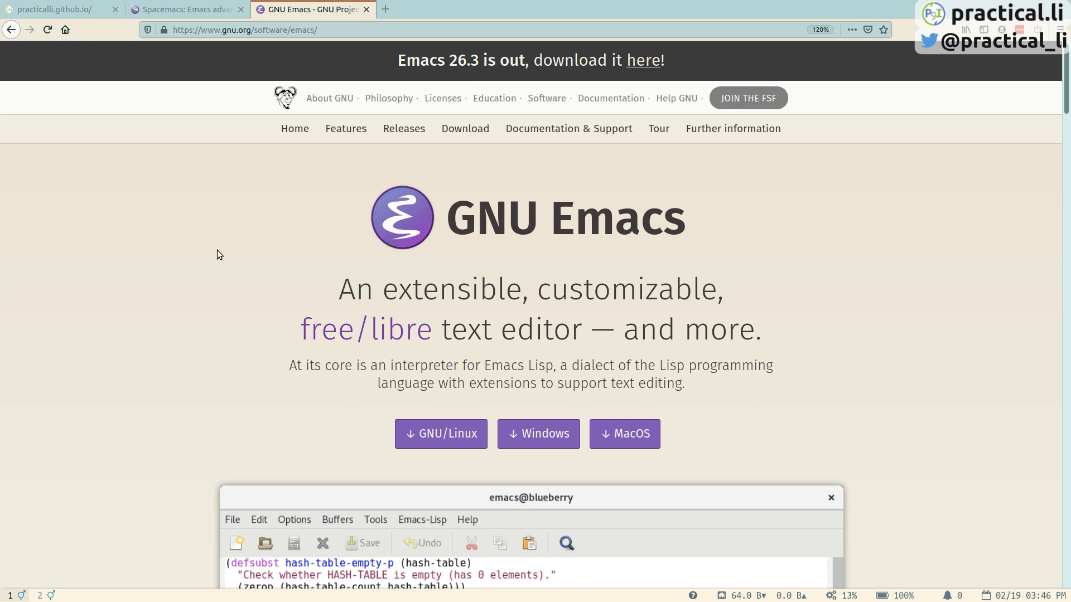
Switch from the GNU Emacs tab to the Spacemacs website tab
left_click(185, 9)
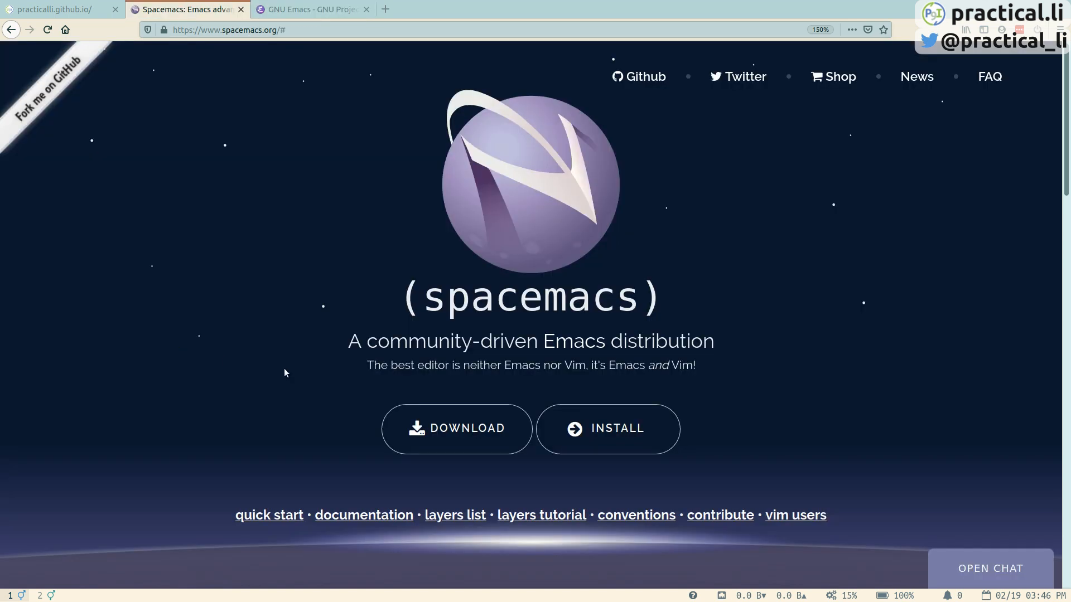
mouse_move(456, 424)
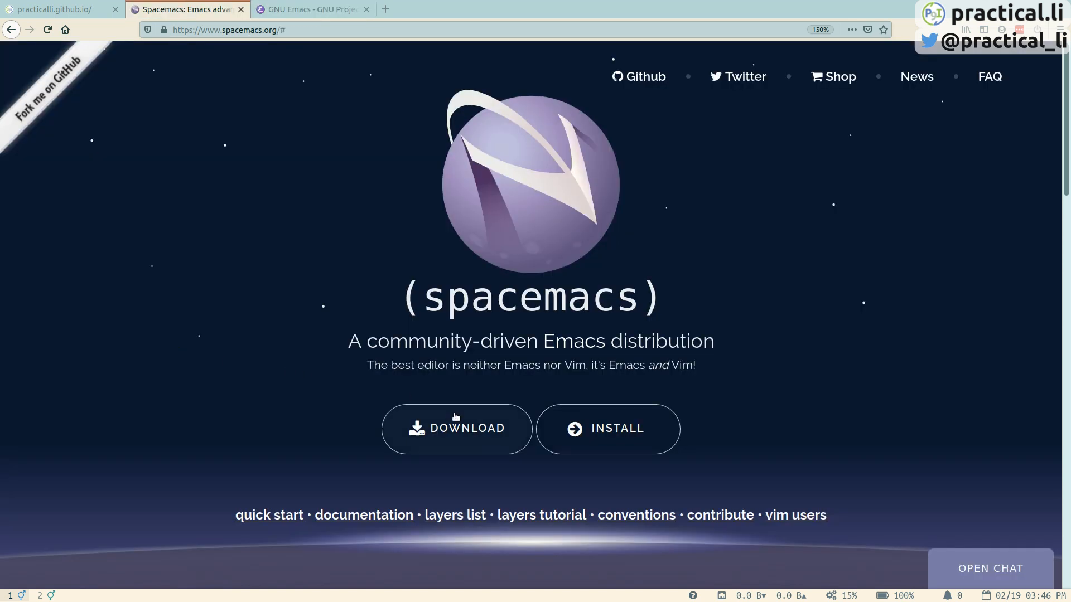
left_click(455, 428)
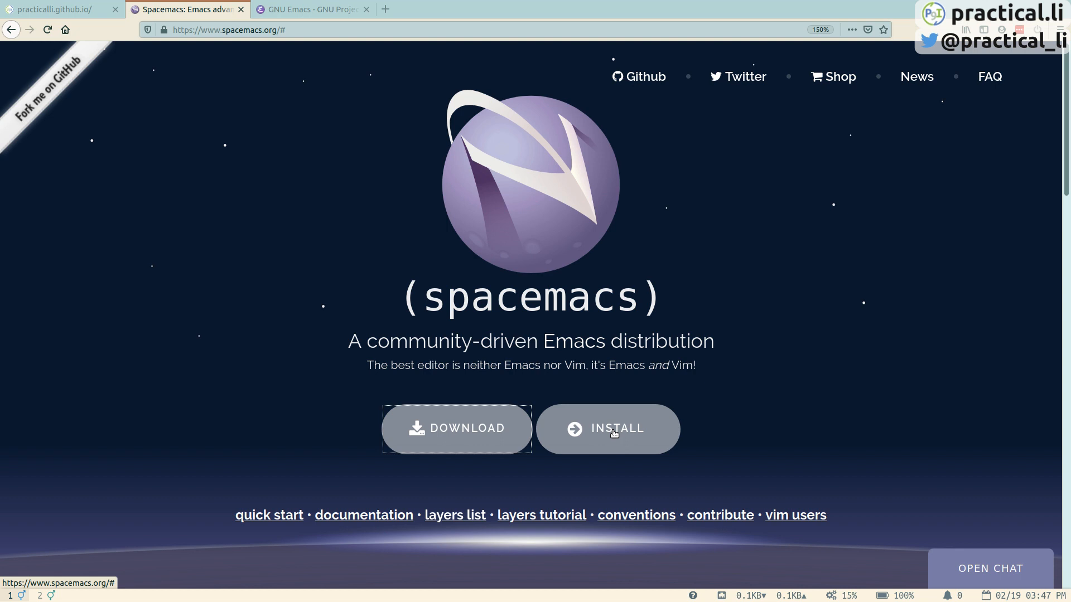
left_click(607, 429)
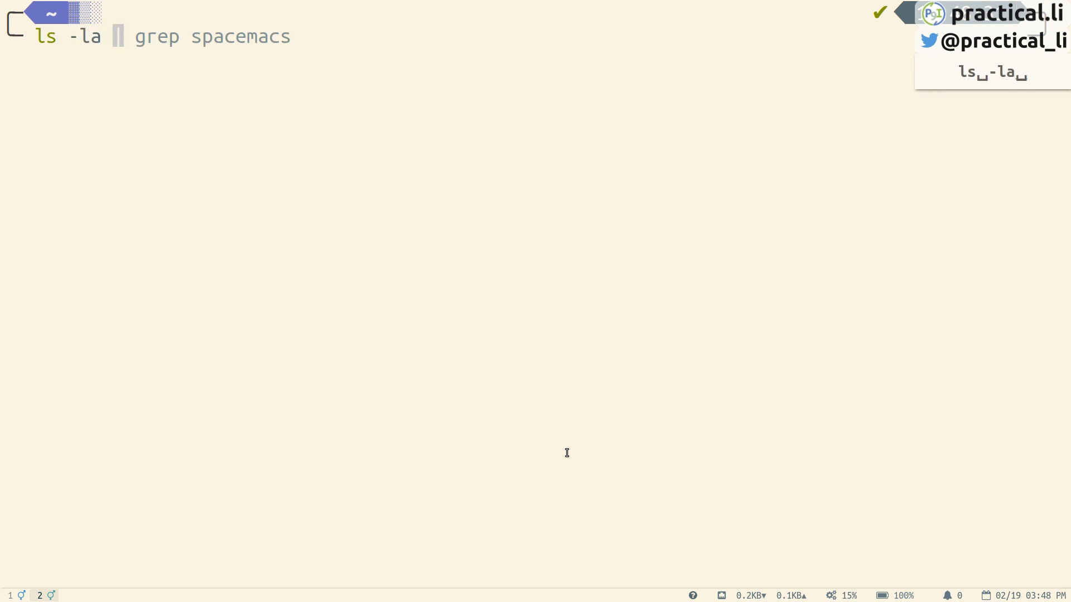
Clone the Spacemacs develop branch from GitHub into ~/.emacs.d
type(".emacs.d")
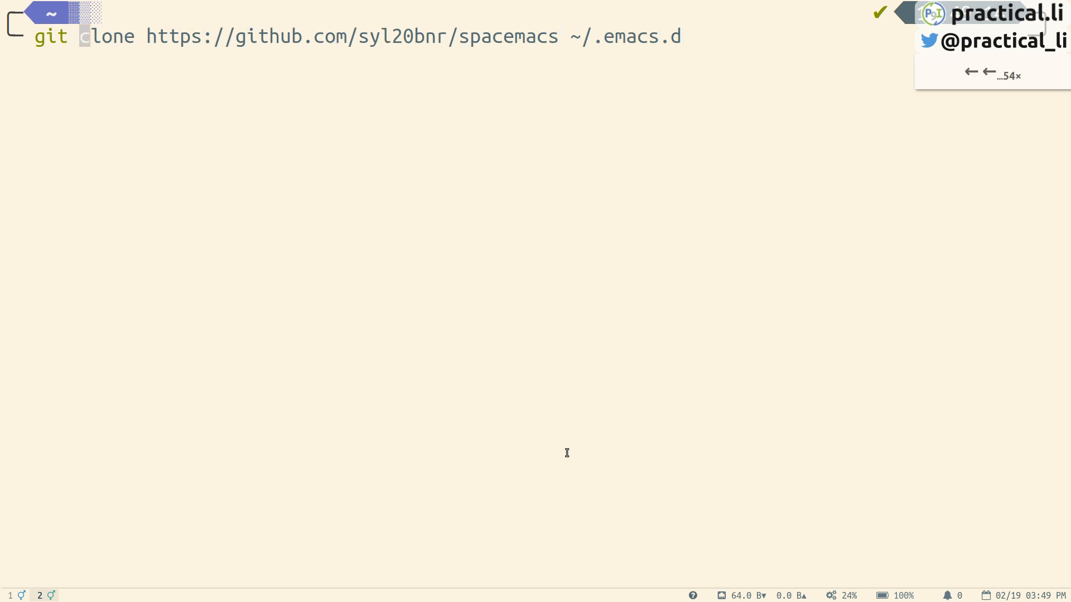
type("-")
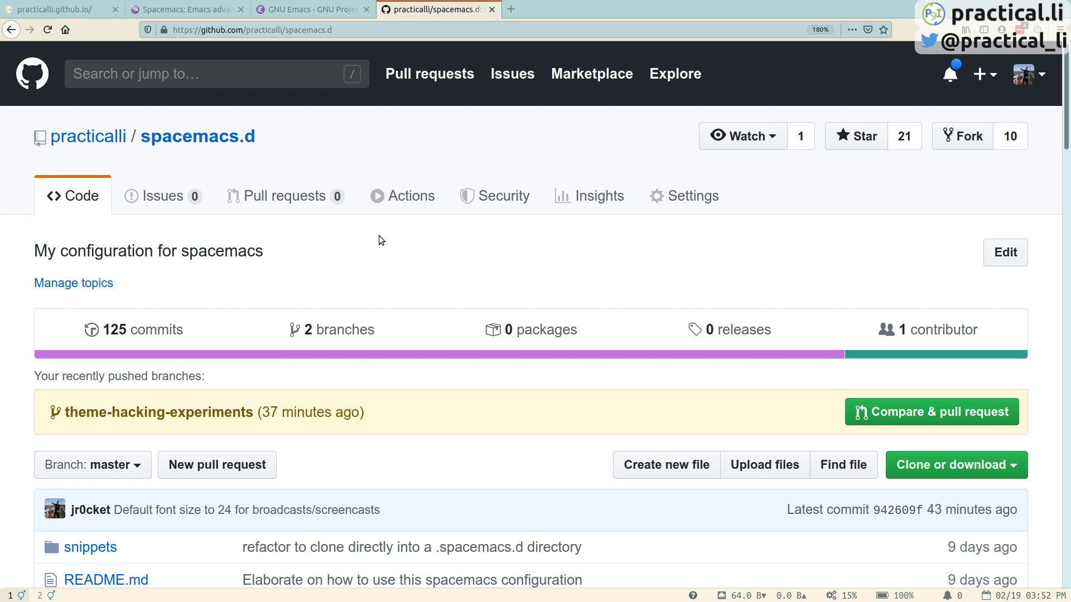
left_click(953, 465)
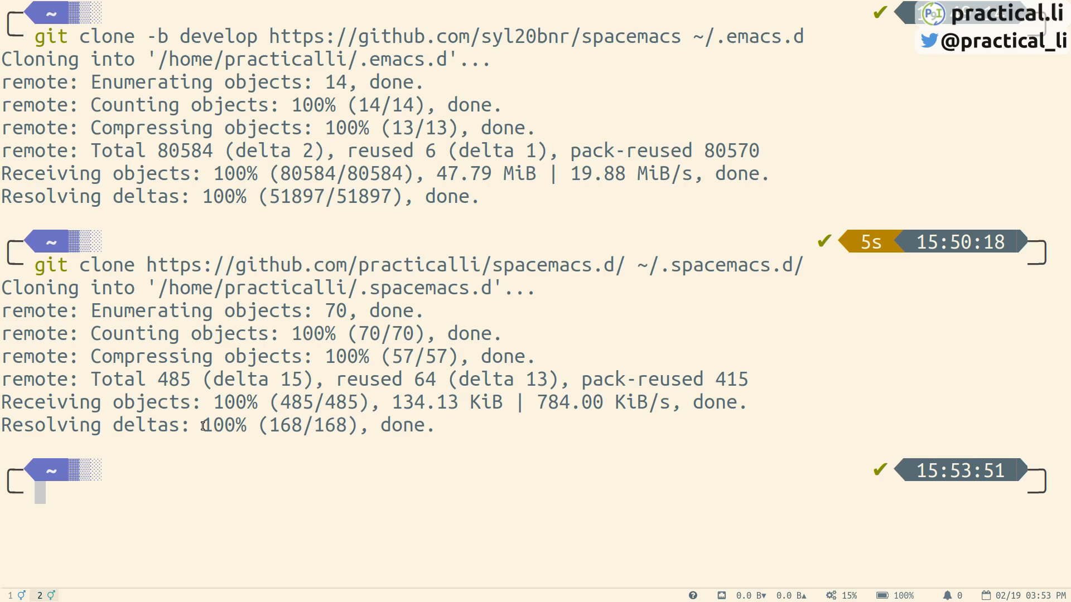
Launch Spacemacs from the application launcher by searching 'spa'
key("super")
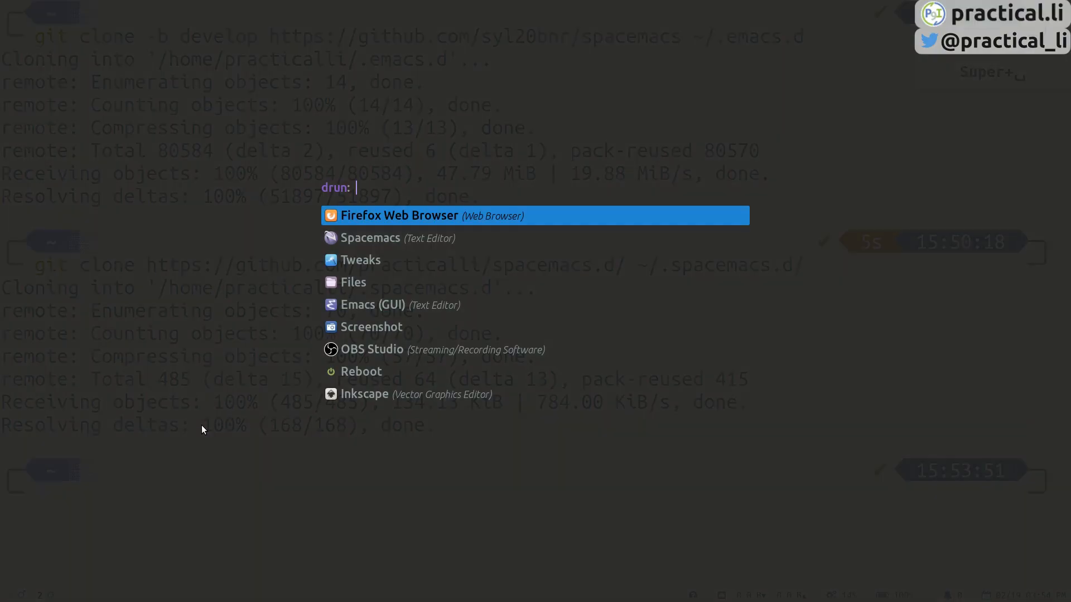
type("spa")
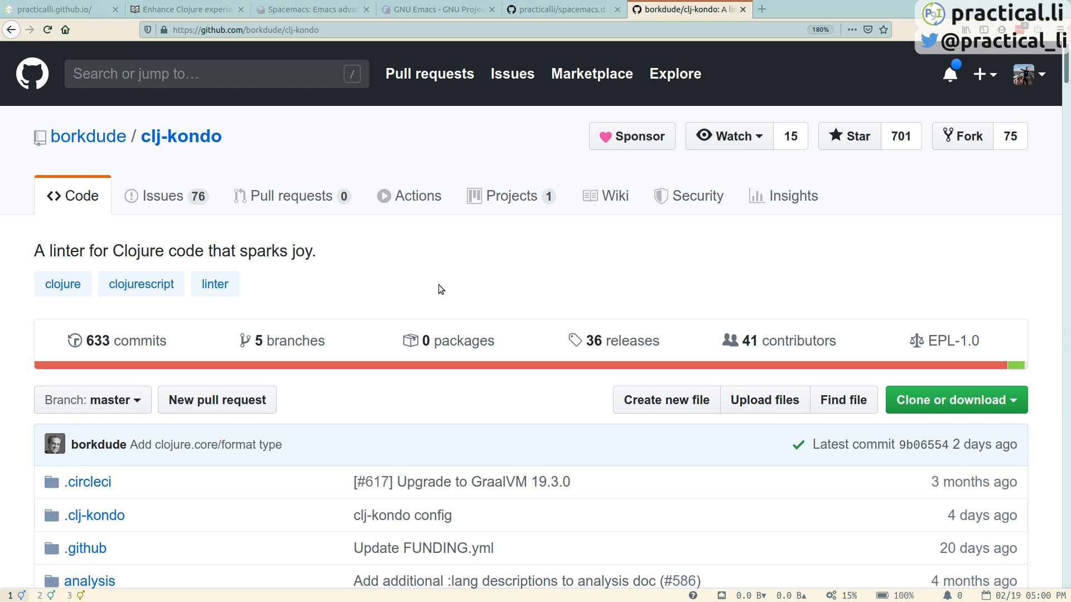
Go to the Installation section of the clj-kondo README on GitHub
scroll("down", 3)
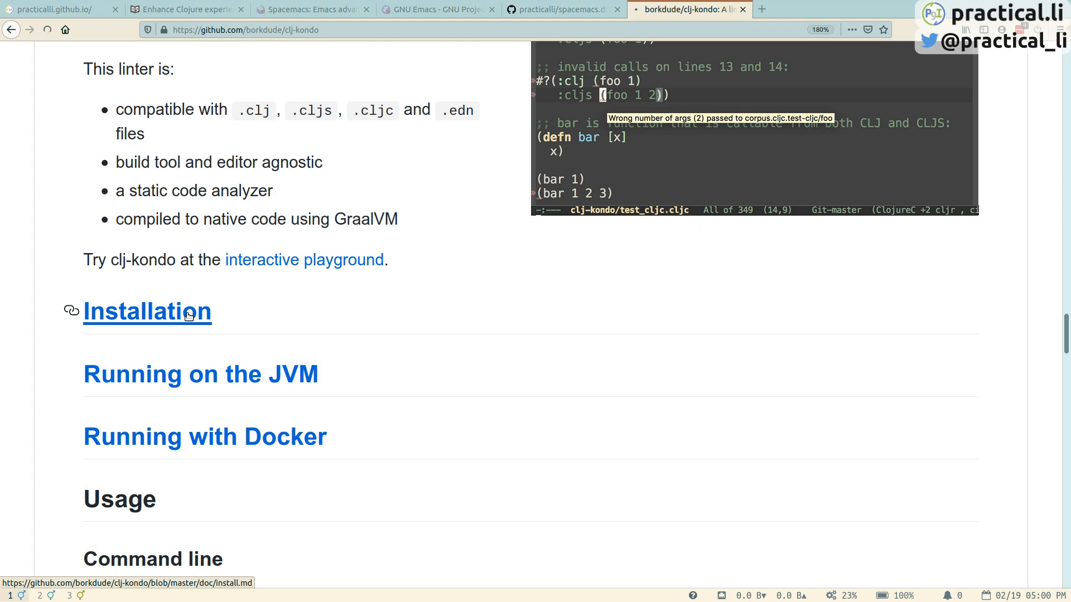
left_click(147, 312)
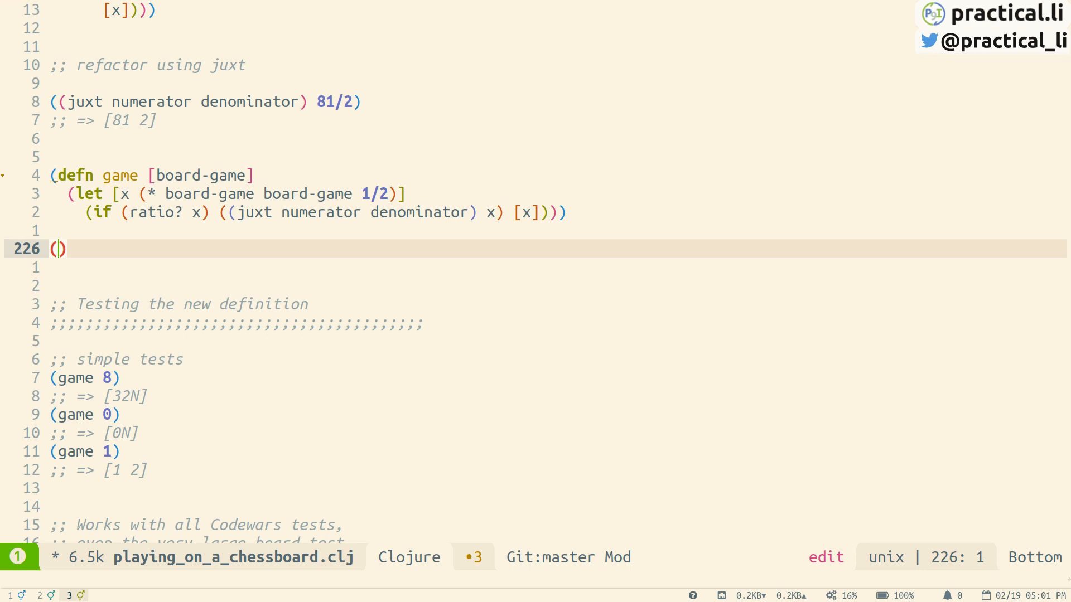
Write a (defn ham []) form and see clj-kondo's invalid-function-body warning
type("defn ham")
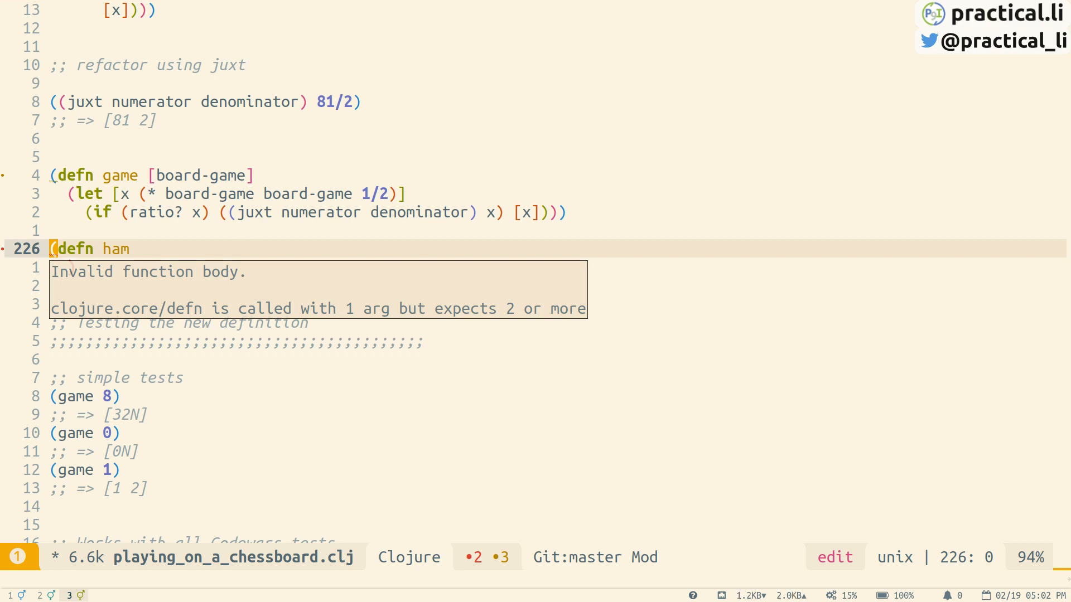
type(")")
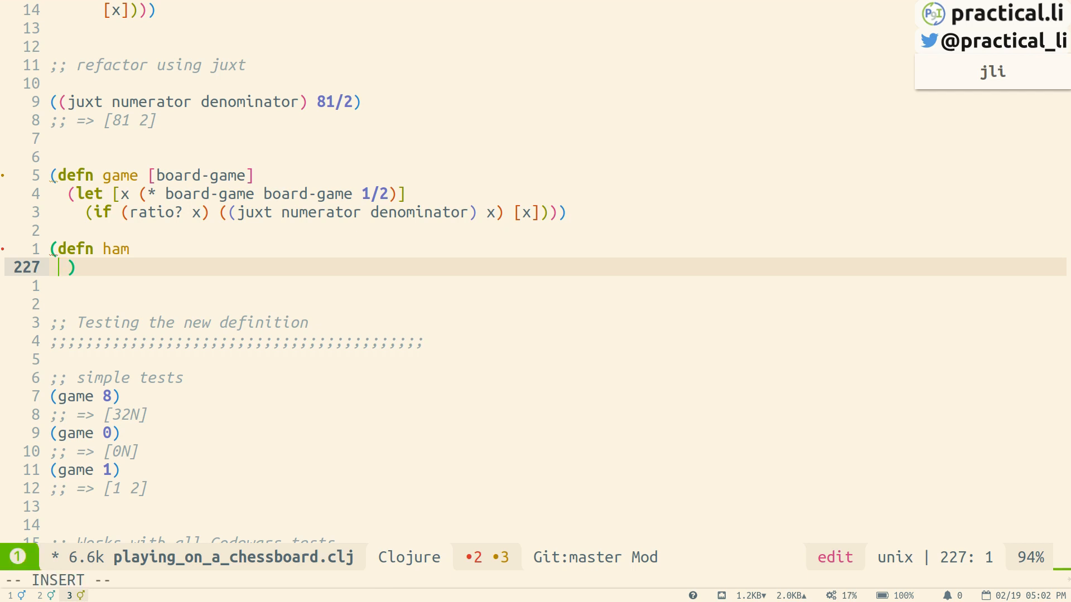
type("[]")
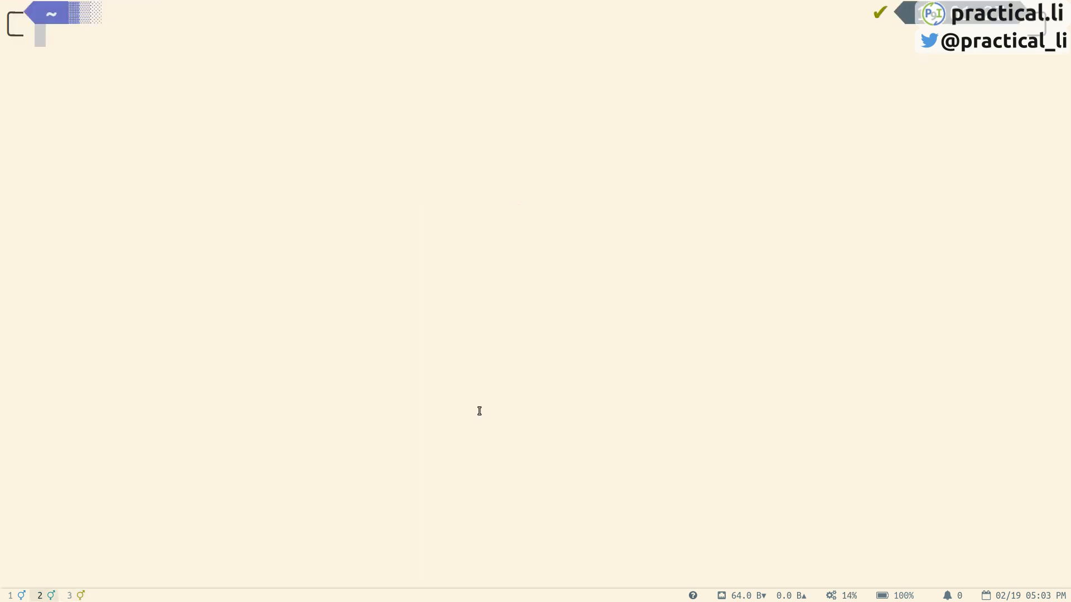
Run sudo apt install ripgrep, then edit the recalled command to install locate
type("sudo apt install ripgrep")
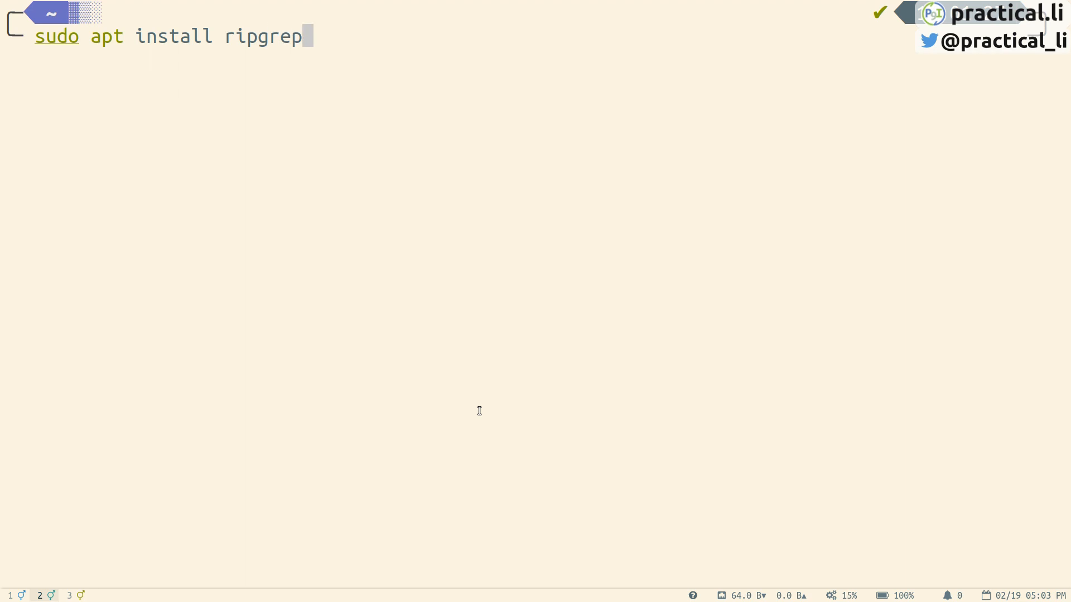
type("loca")
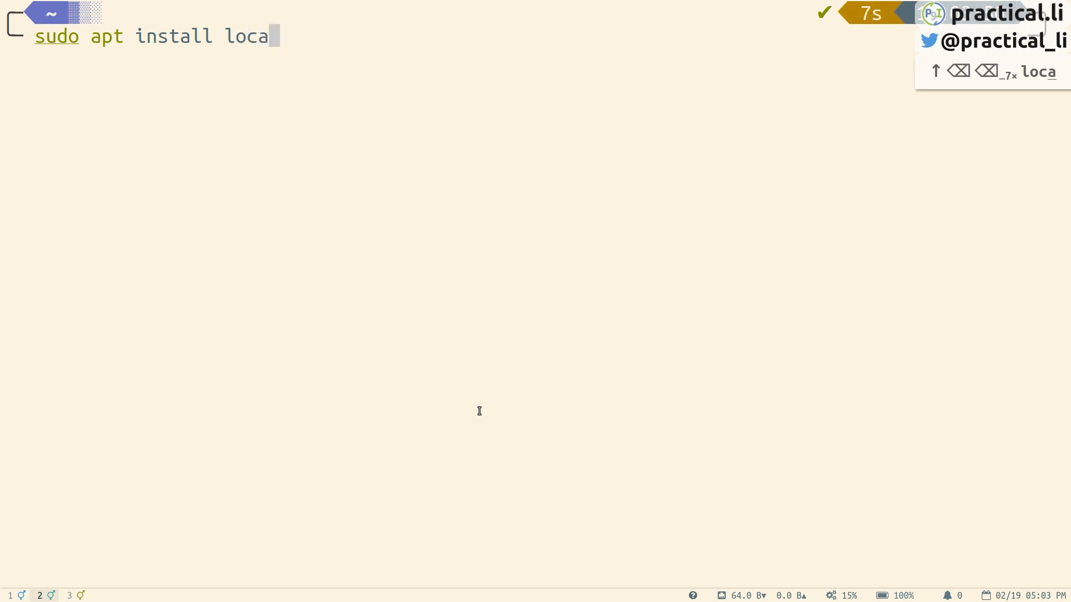
type("te")
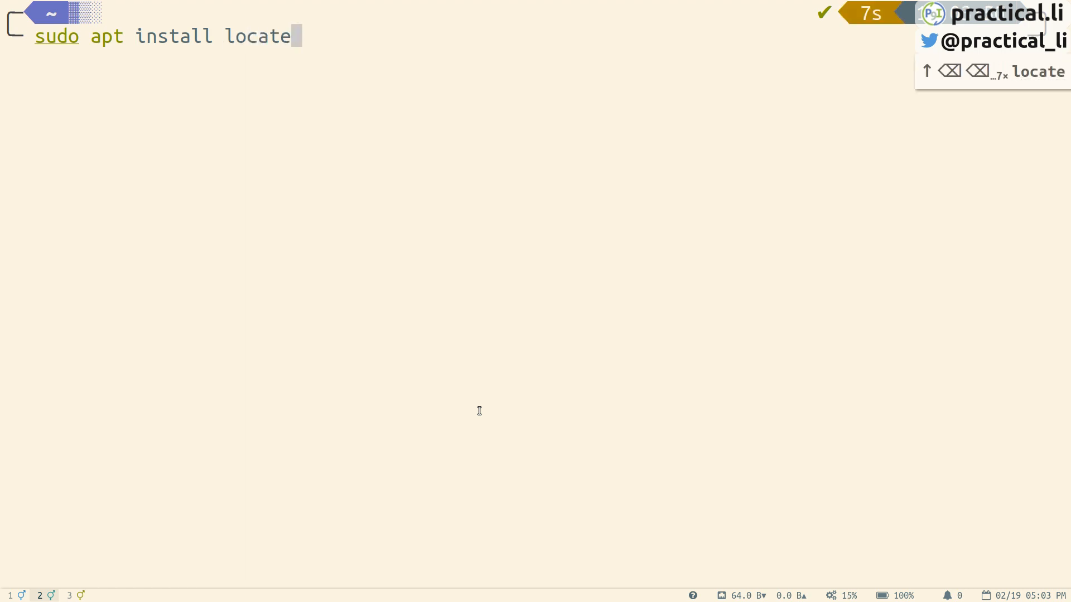